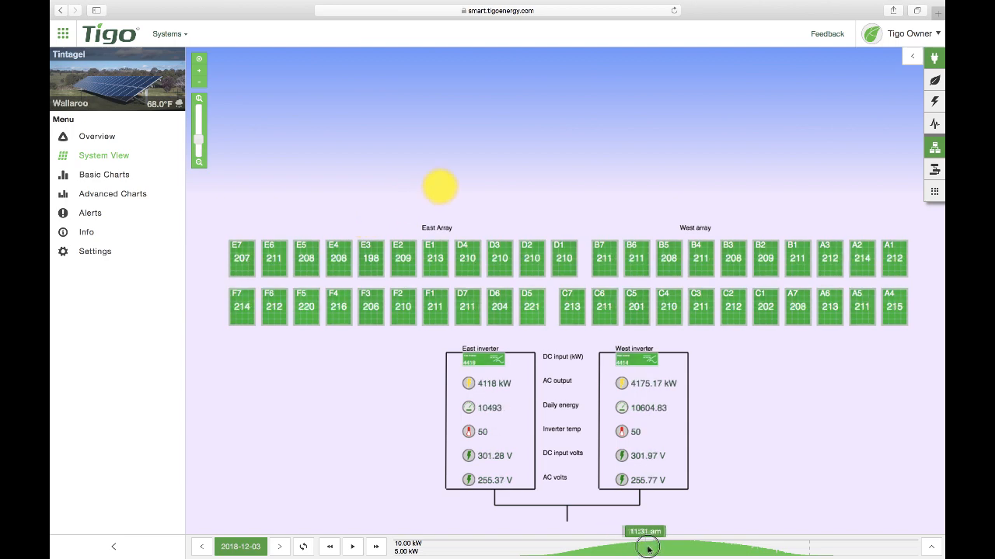
Replay the Tintagel system view to 1:00 pm, then show the November 2018 daily energy bars.
drag(646, 547, 709, 547)
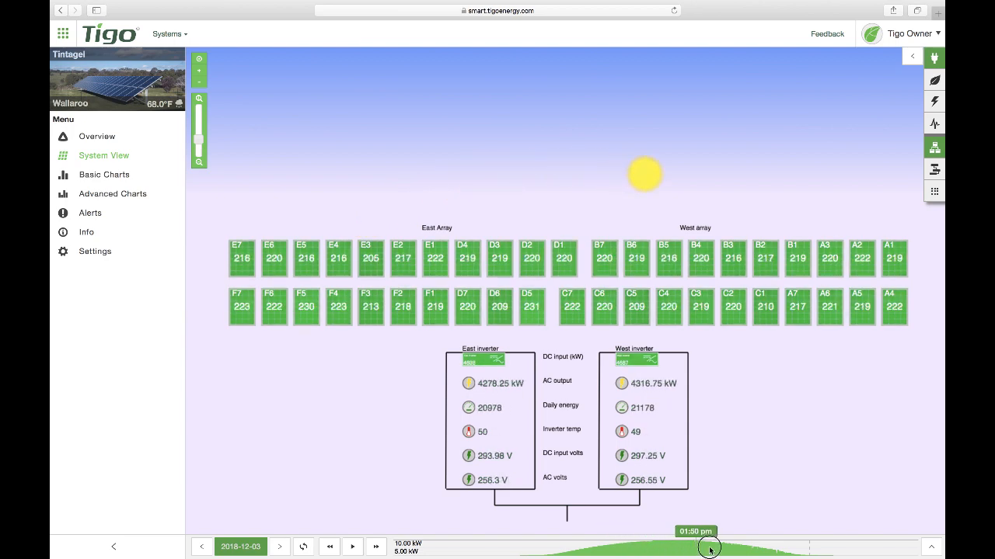
click(103, 174)
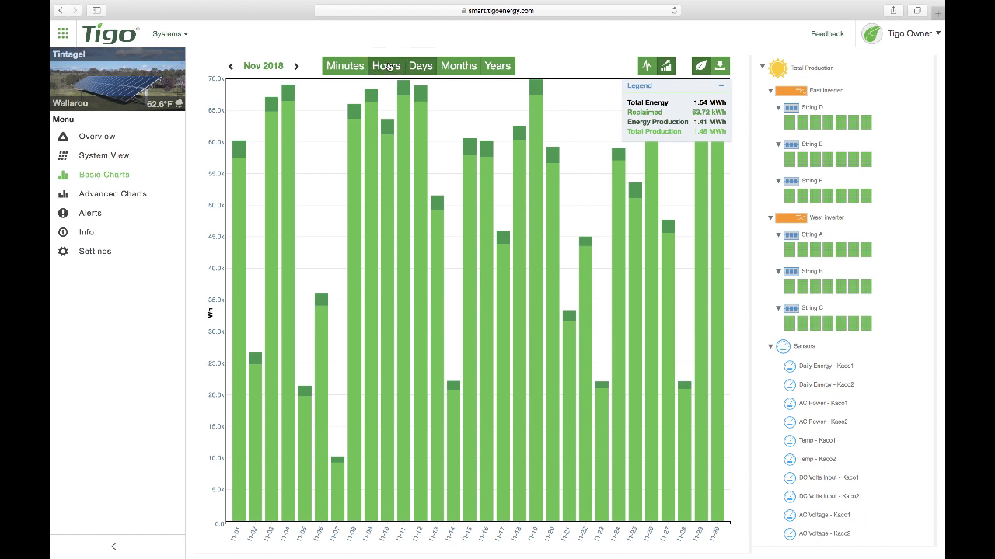
Walk through the Installations map's lifetime and reclaimed energy totals and the My Systems list.
click(351, 66)
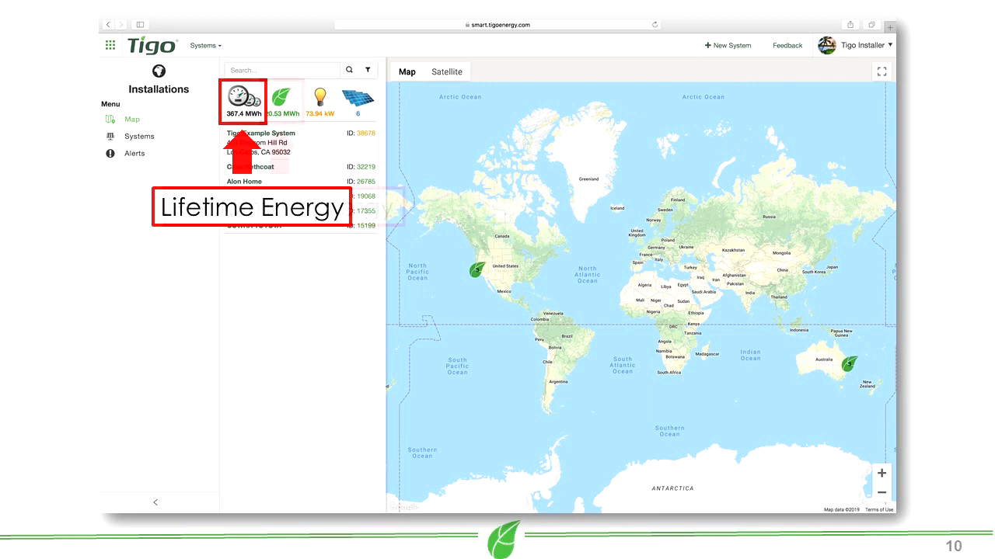
click(281, 100)
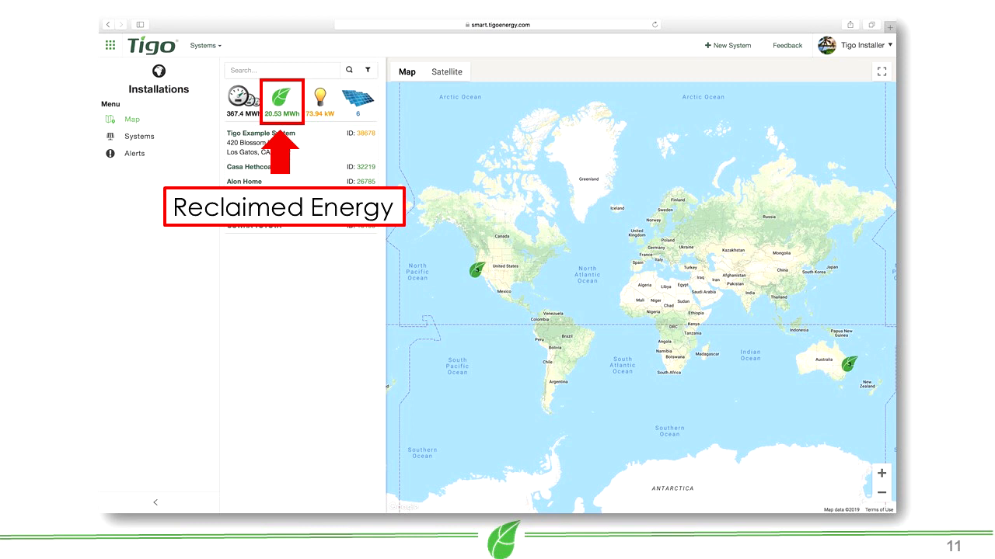
click(319, 102)
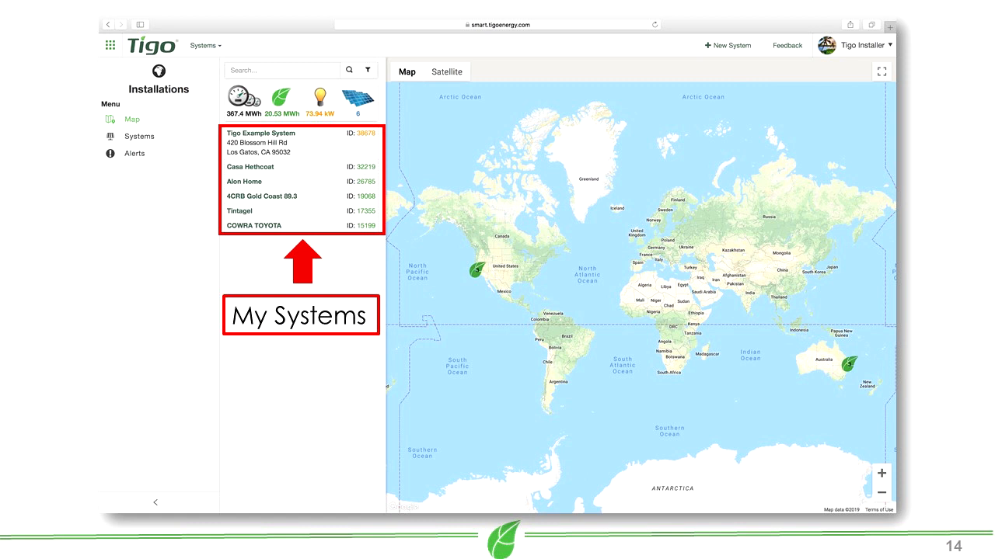
click(139, 137)
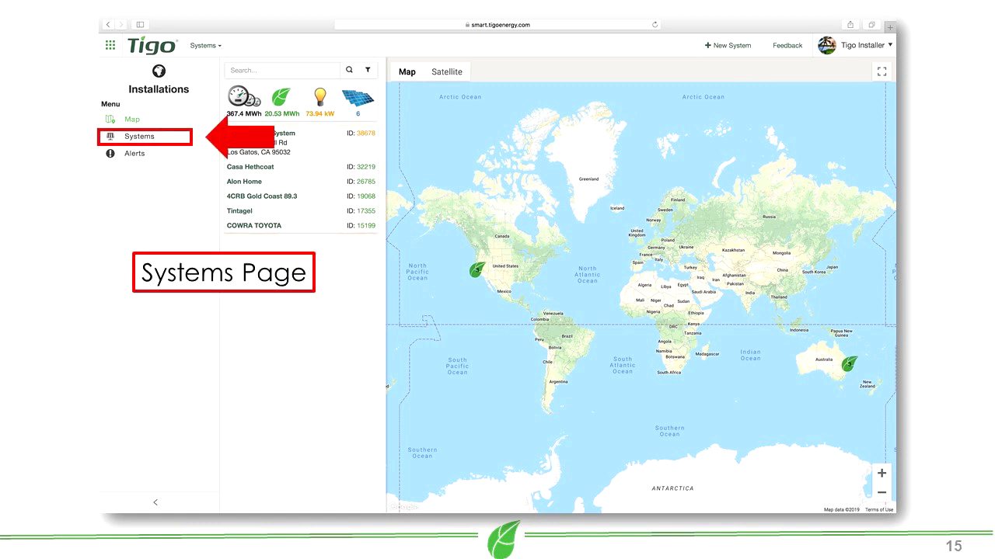
Show the Systems table of the five active systems with peak power and turn-on dates.
click(140, 137)
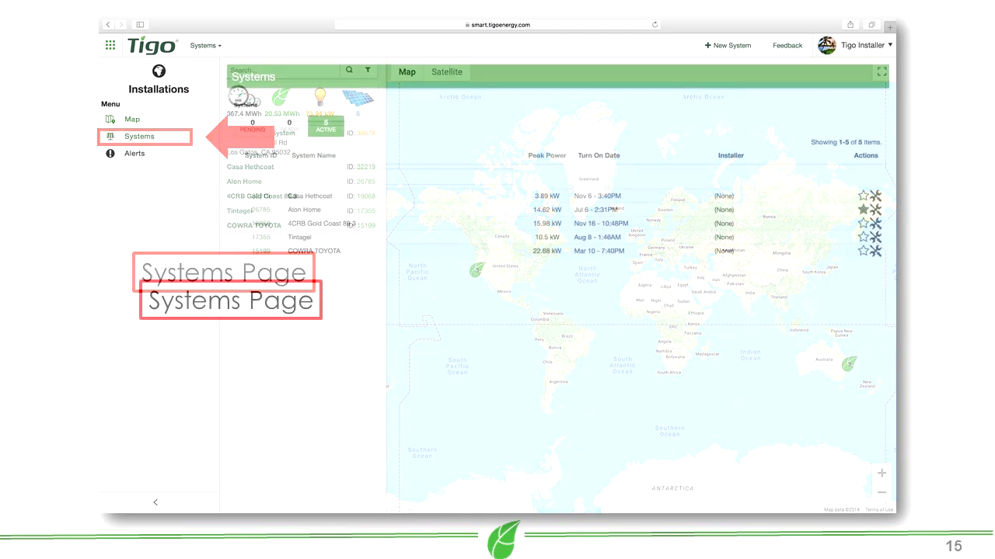
click(140, 137)
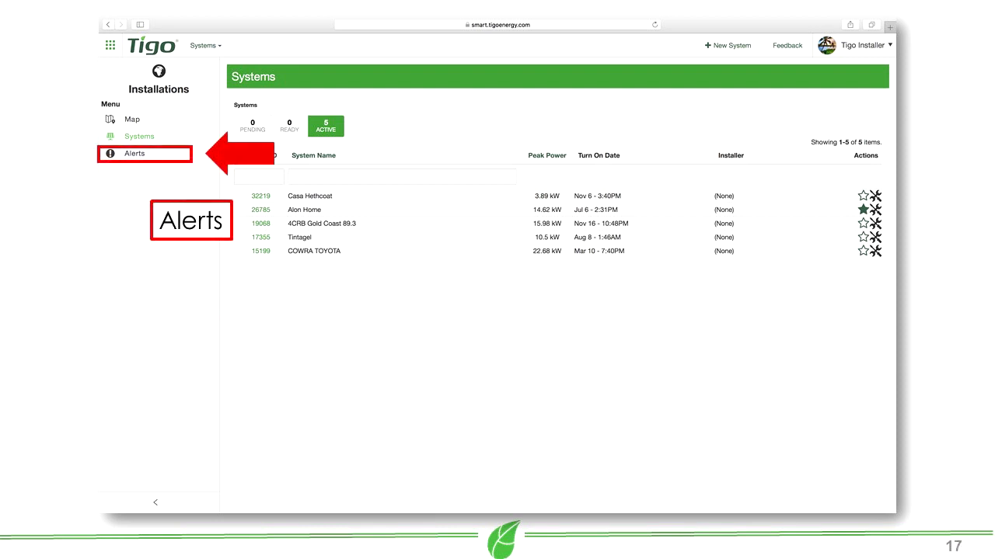
Filter the Alerts list to Tigo Alert: String Shutdown, showing 158 entries.
click(134, 154)
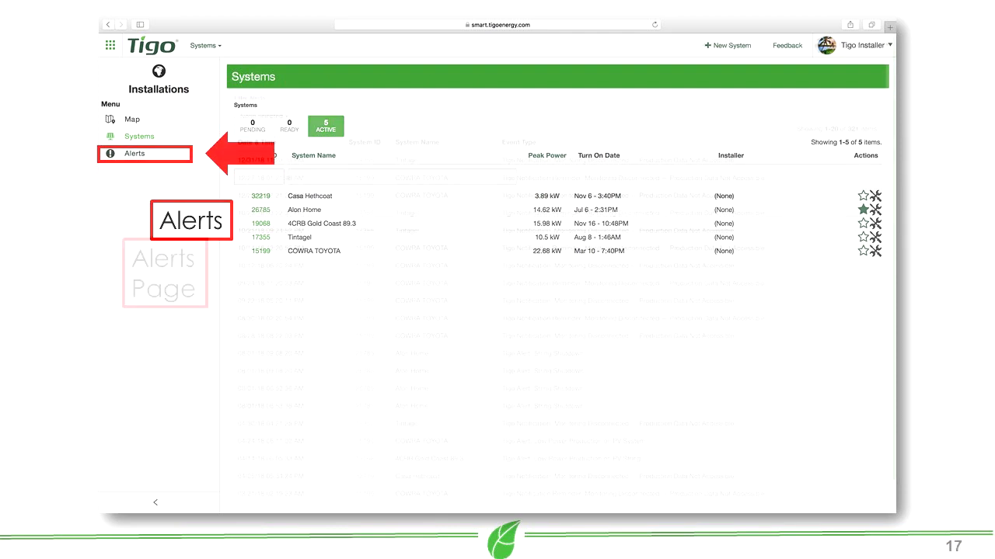
click(134, 154)
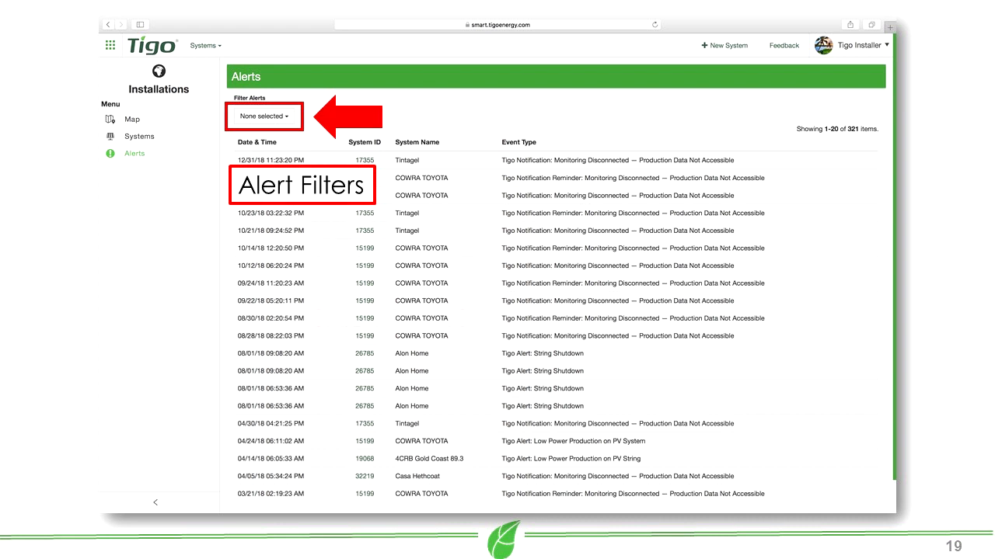
click(264, 115)
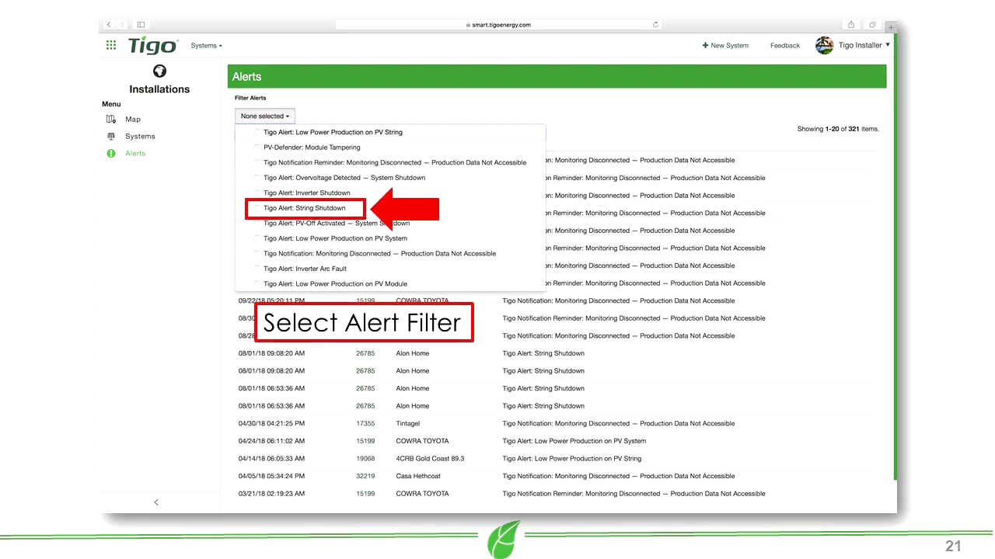
click(305, 209)
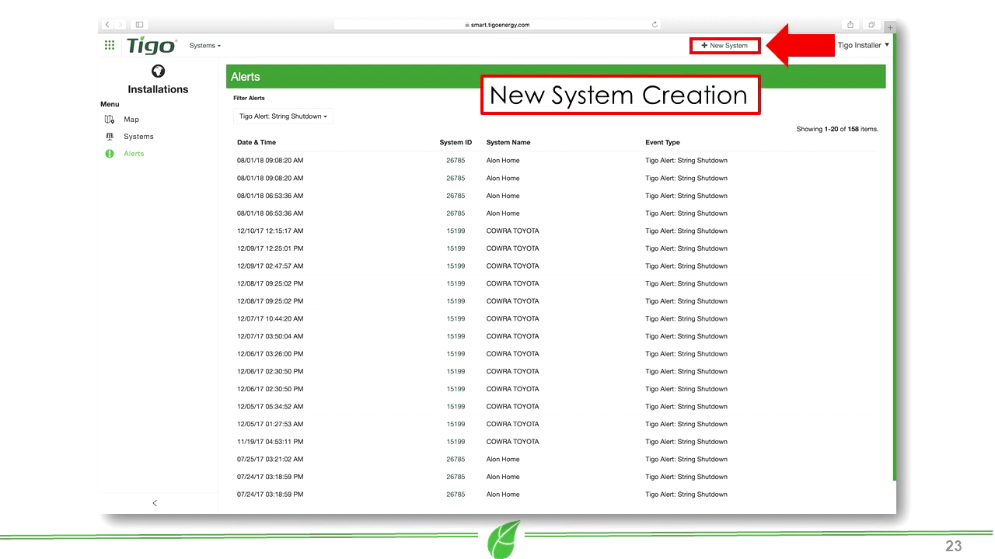
Create Tigo Example System at 420 Blossom Hill Rd, Los Gatos, CA with its timezone.
click(724, 45)
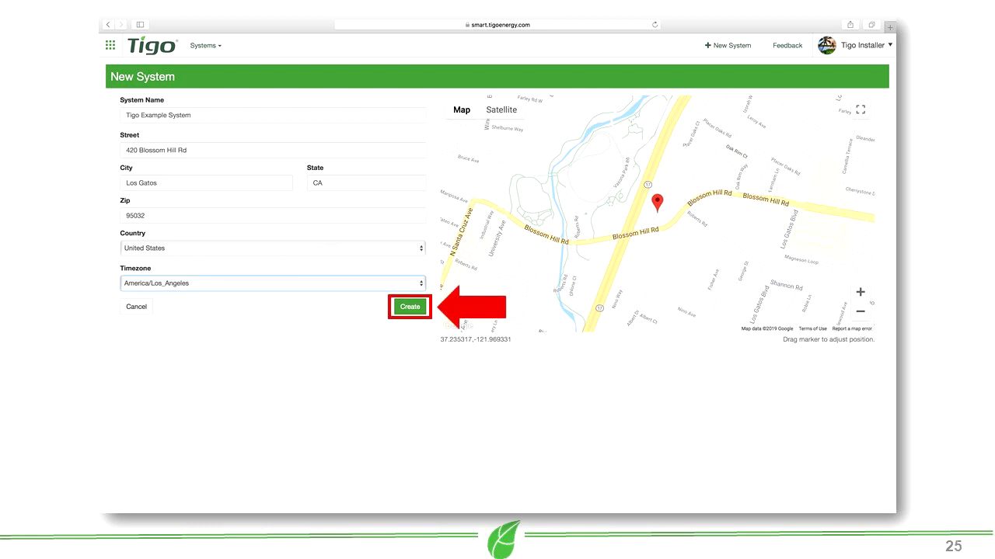
click(410, 307)
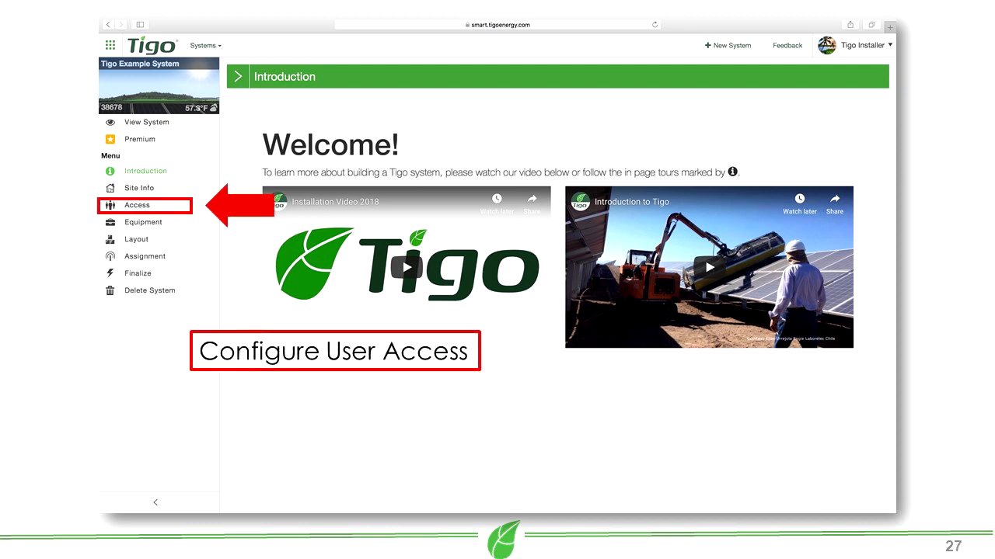
Review the Access page's single installer login, previewing and cancelling the Add User form.
click(136, 206)
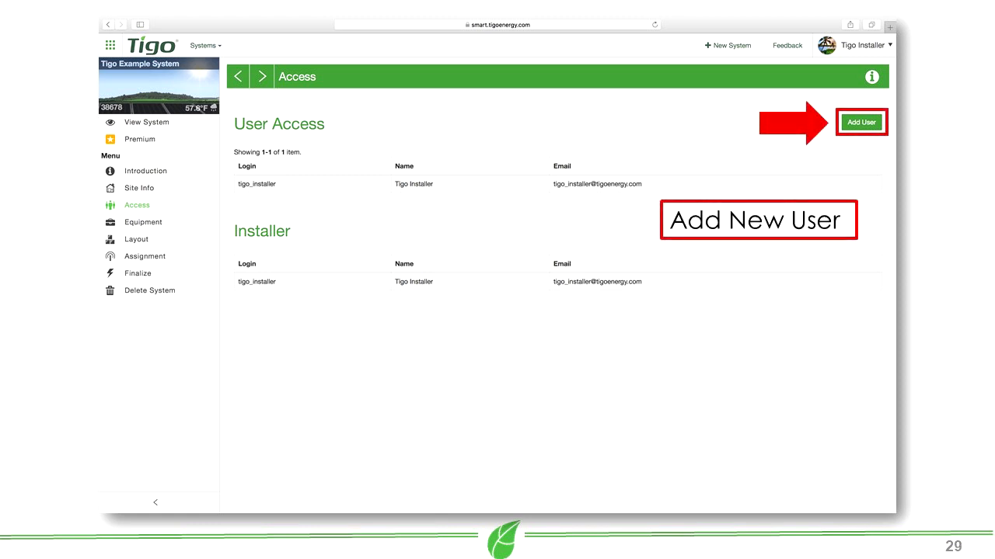
click(861, 121)
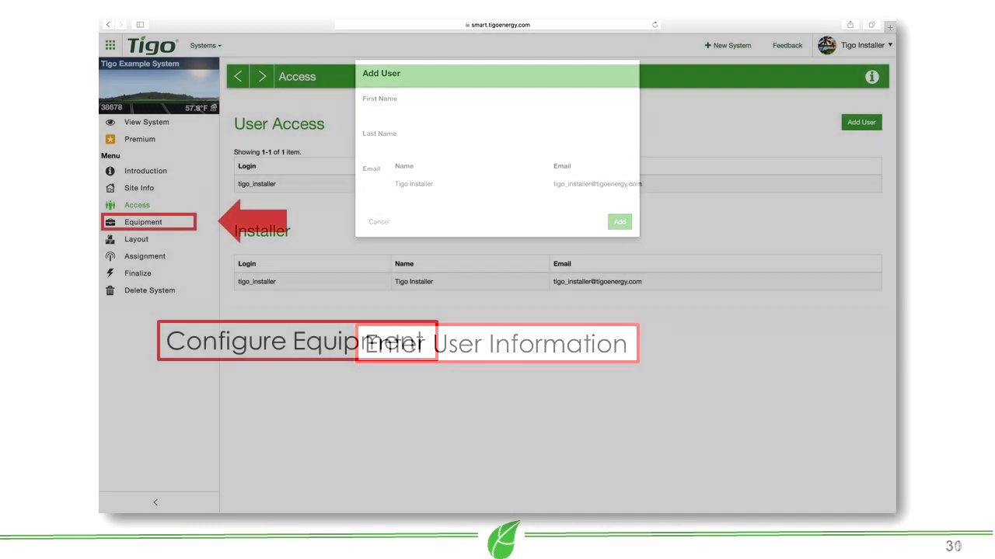
click(379, 221)
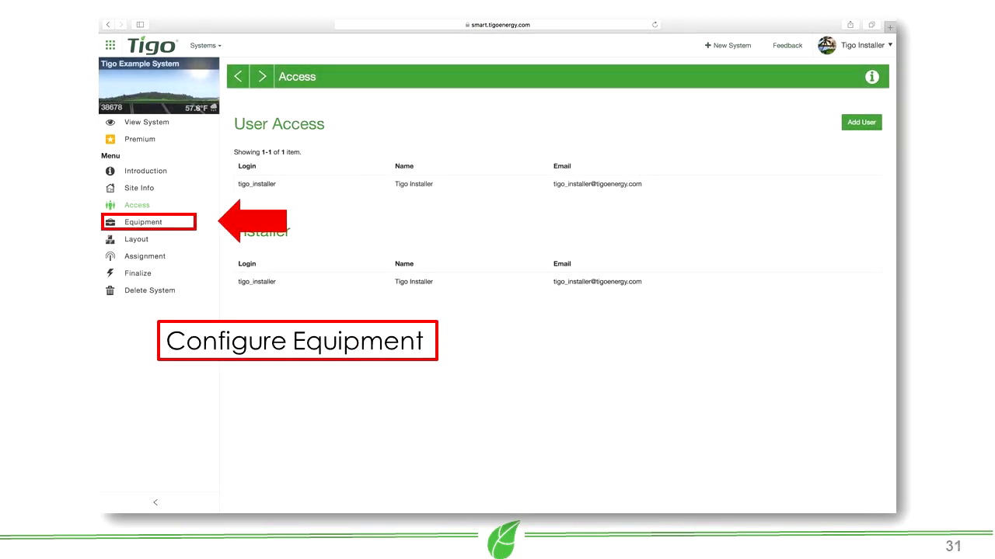
Add a Cloud Connect Advanced named Main_CCA with its serial and one gateway on the Equipment page.
click(143, 220)
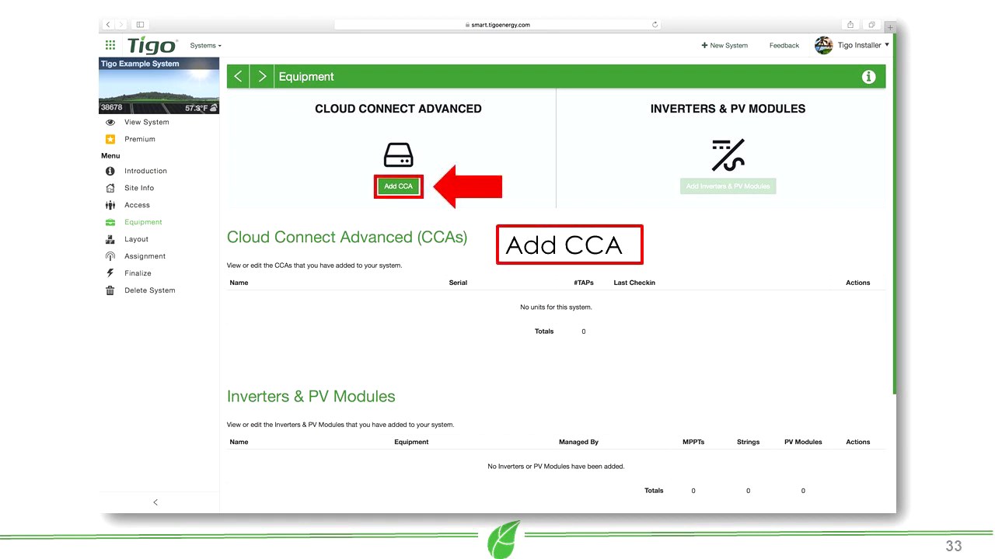
click(398, 187)
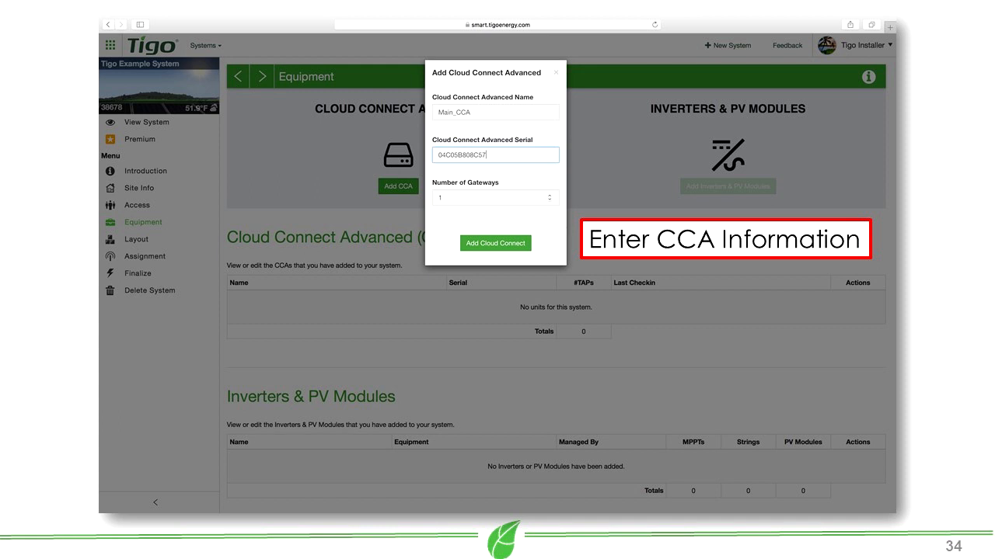
click(494, 242)
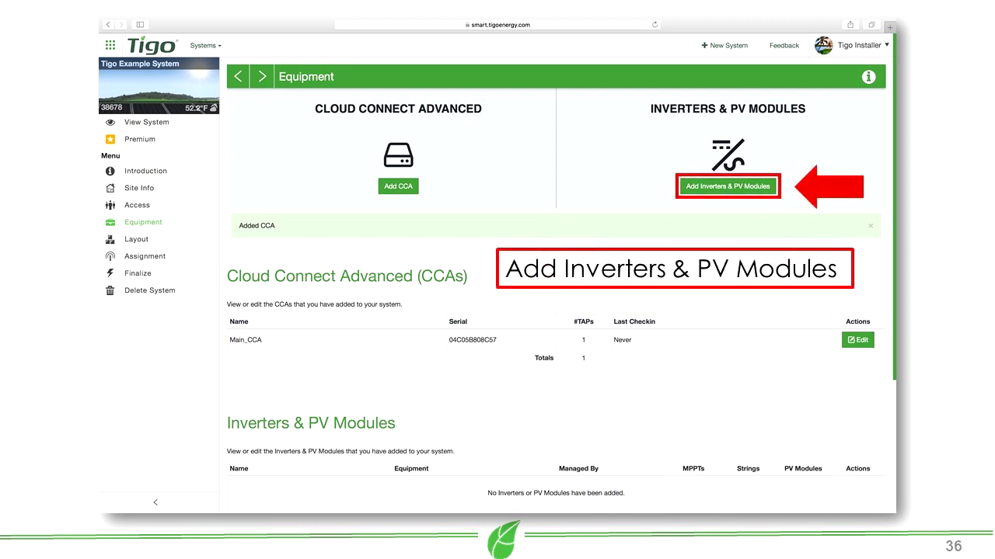
Add Inverter 1, an ABB PVI-3.8 under Main_CCA, with two Trina Solar strings totalling 22 modules.
click(727, 187)
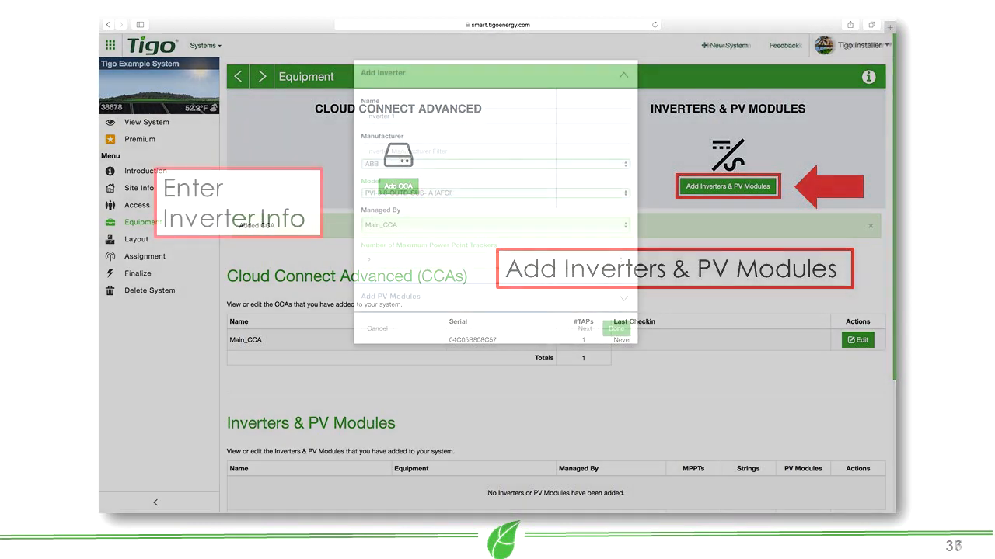
click(727, 187)
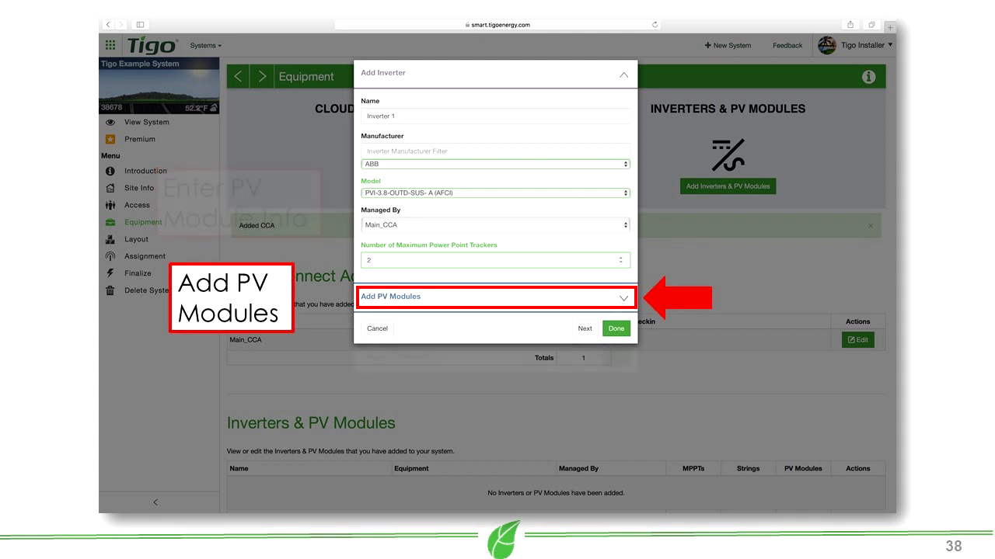
click(494, 296)
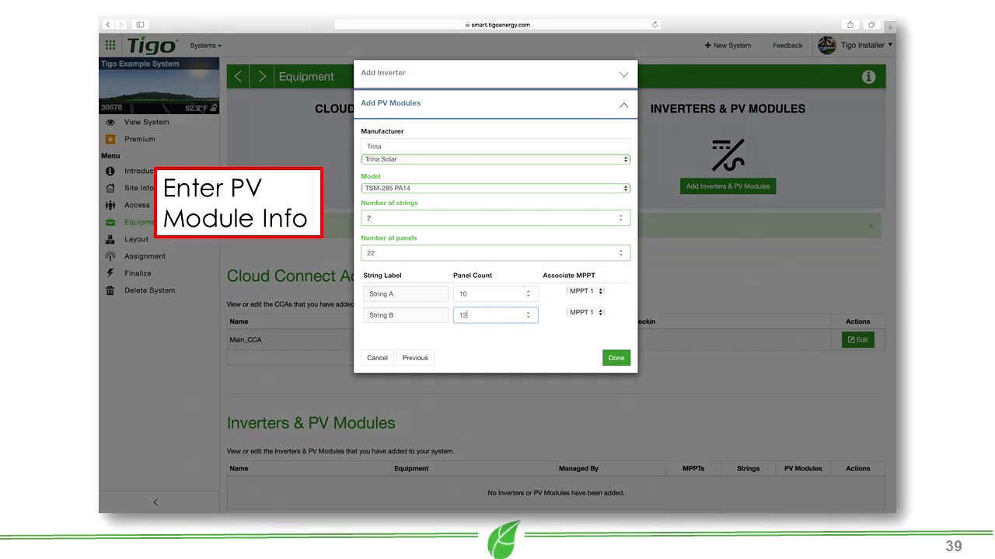
click(615, 357)
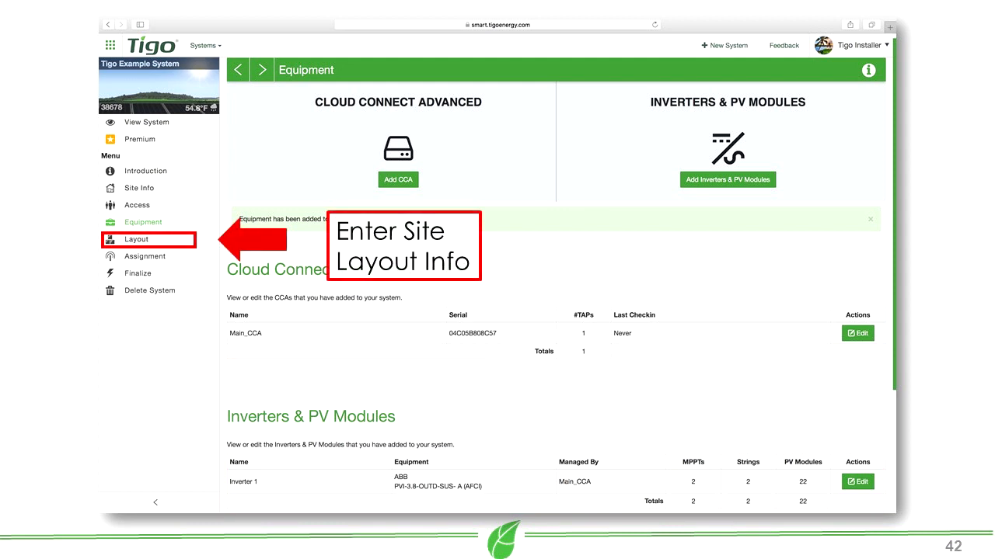
Autoplace the inverter and module rows A1–A10 and B1–B12 on the Layout grid.
click(137, 240)
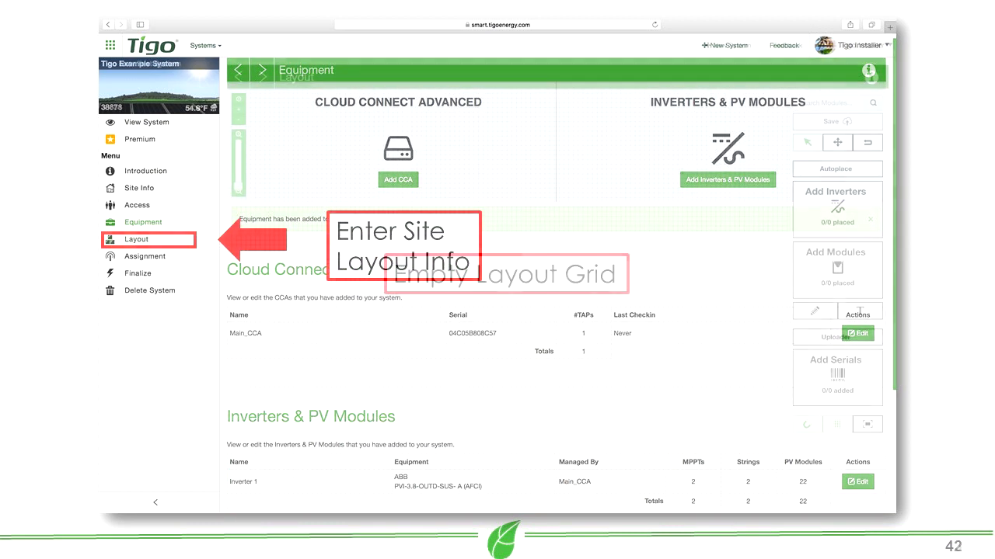
click(137, 239)
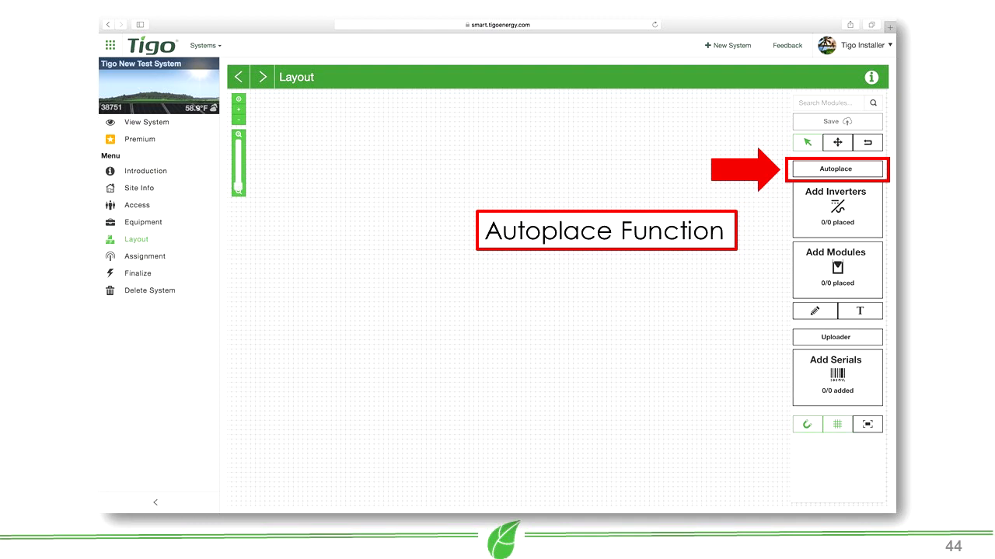
click(836, 168)
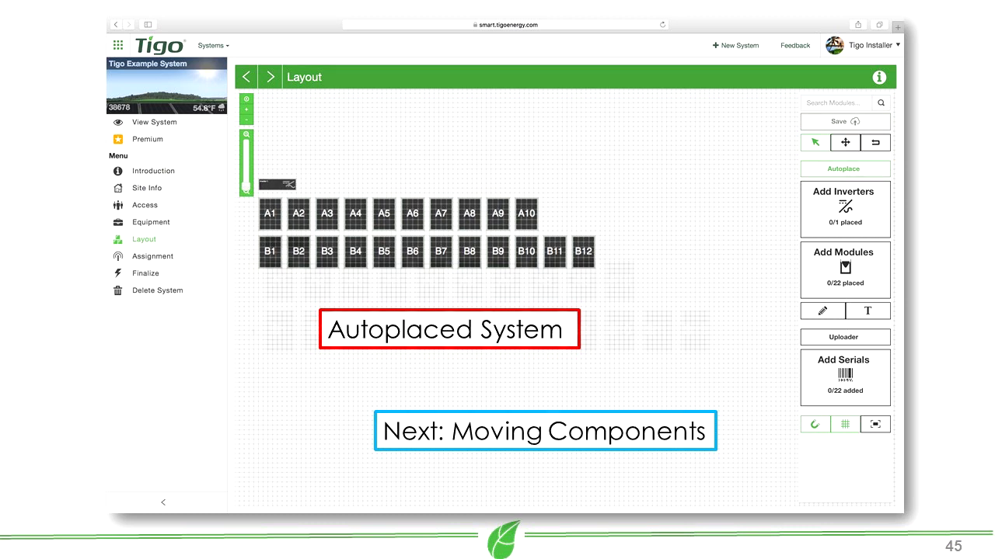
Drag the B1–B12 module row lower, leaving a gap below row A.
click(843, 168)
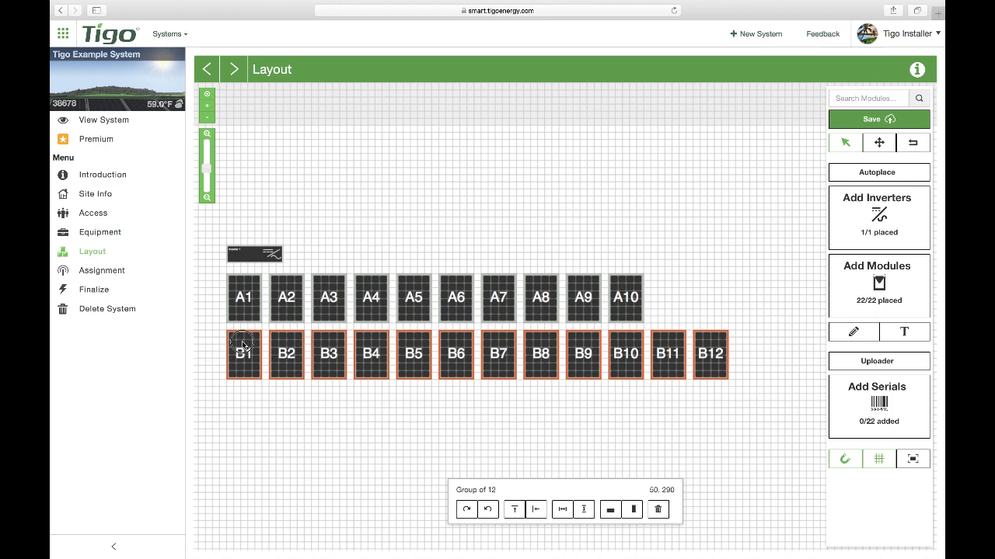
drag(242, 355, 242, 388)
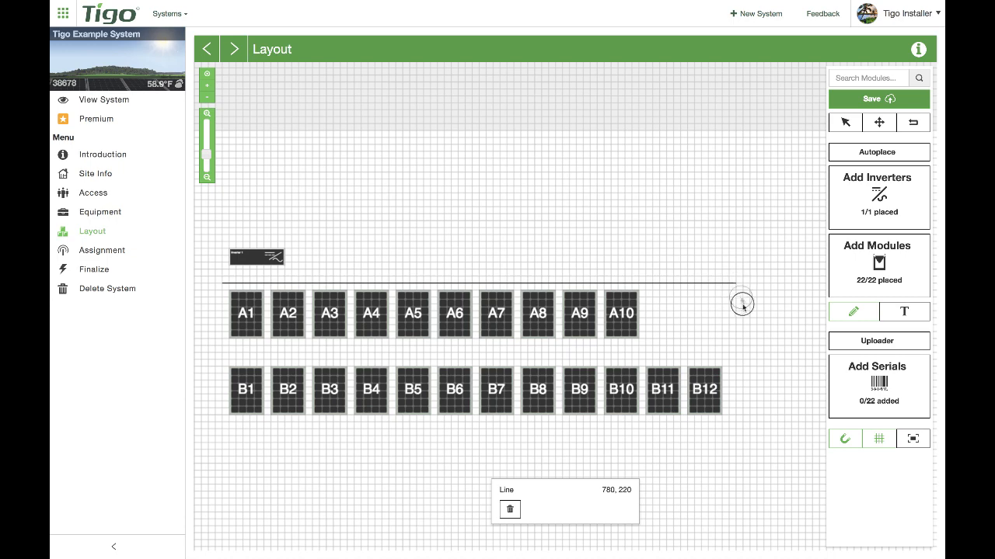
Draw the right, bottom and left edges enclosing the A1–A10 module row.
drag(743, 303, 733, 343)
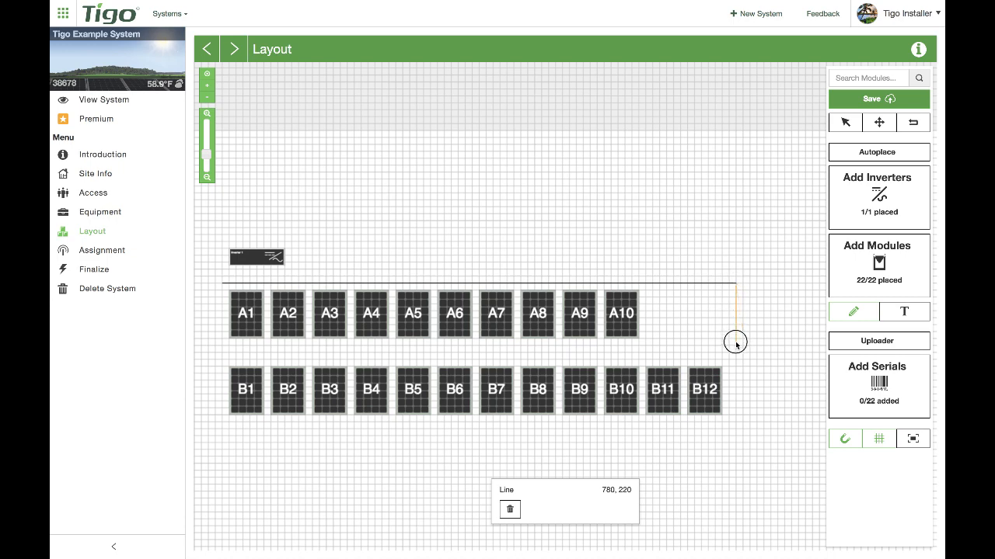
mouse_move(735, 348)
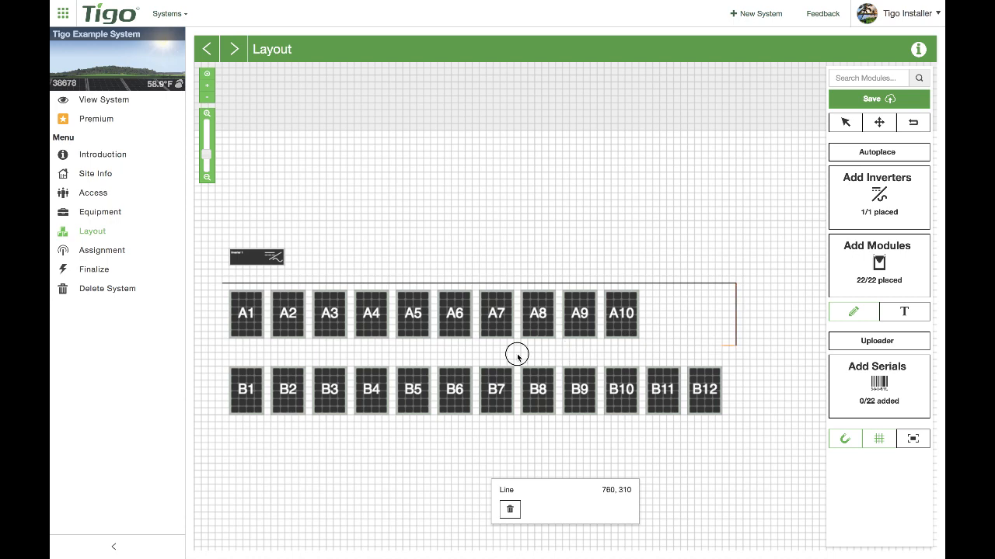
drag(515, 355, 214, 351)
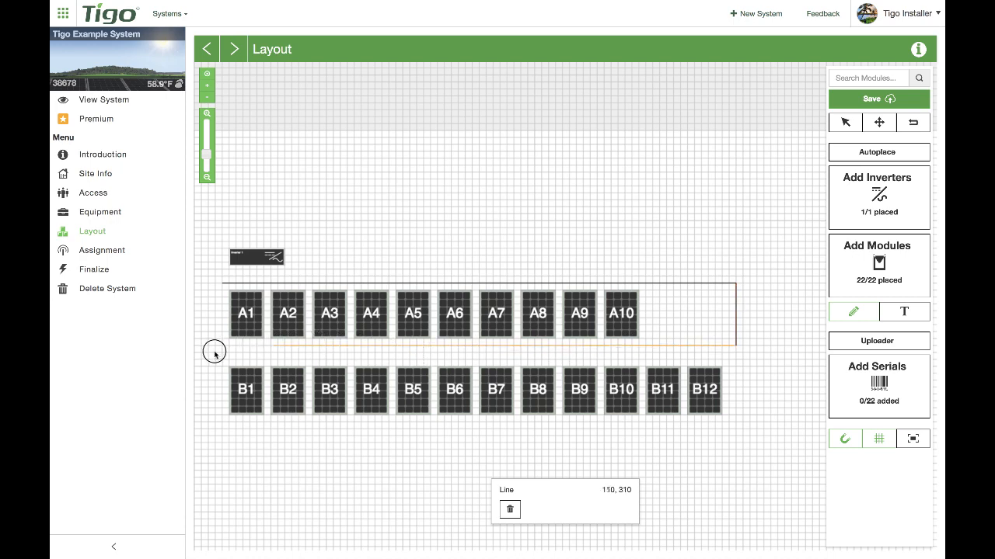
drag(215, 351, 223, 348)
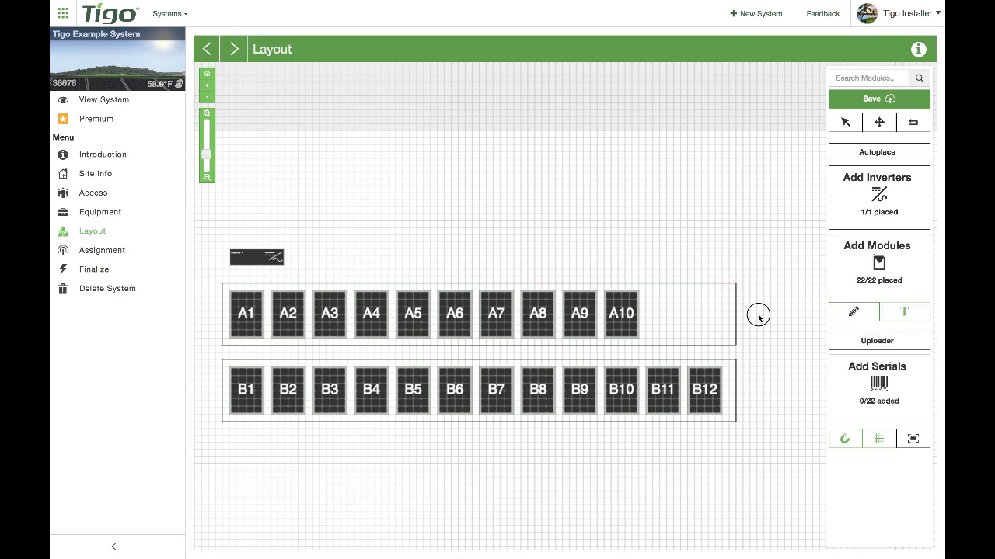
Add text labels 'String 1' beside row A and 'String 2' beside row B.
click(905, 311)
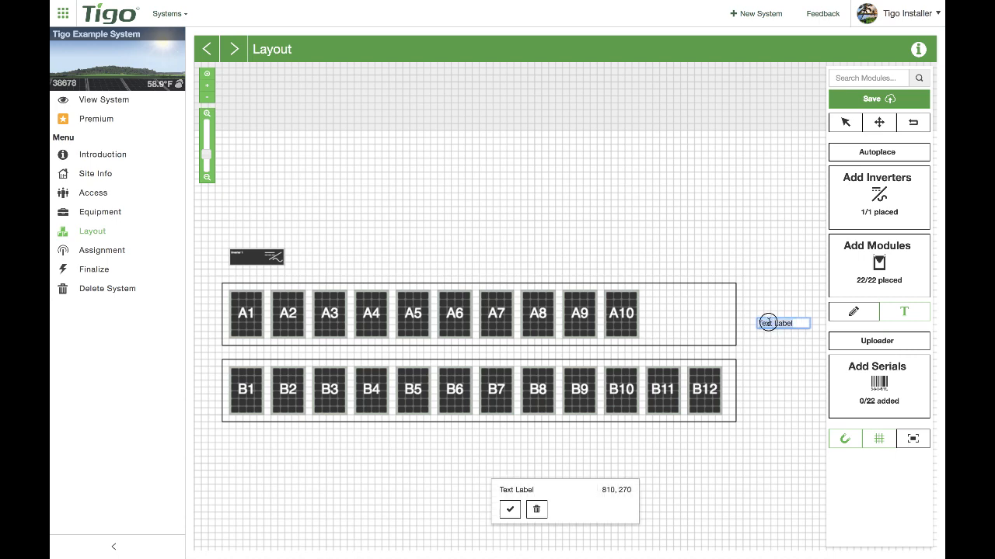
text(Styr)
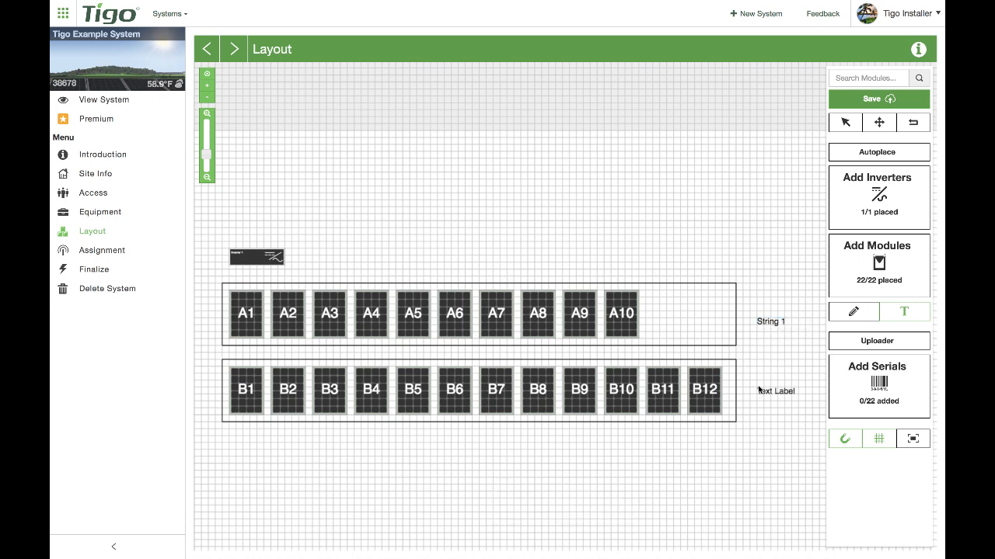
click(776, 392)
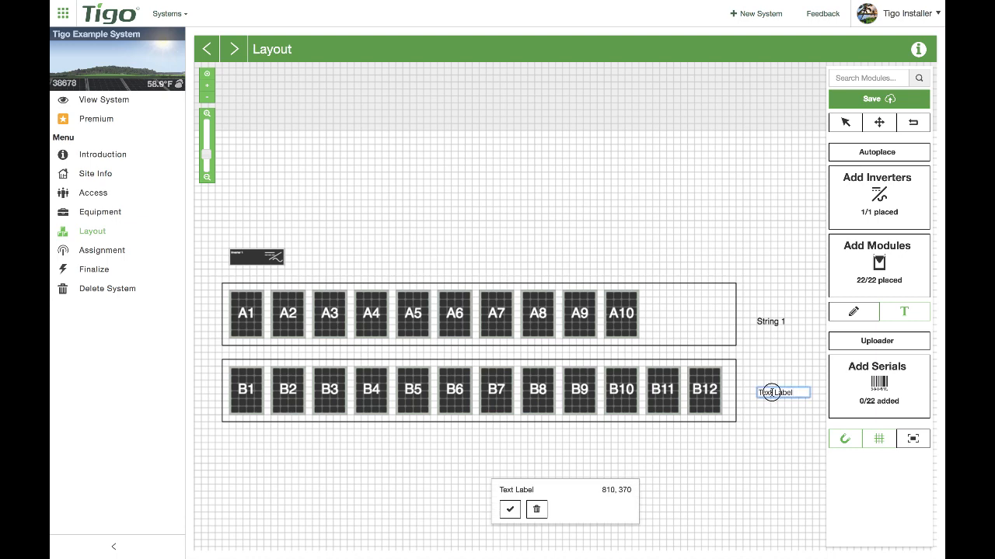
text(St)
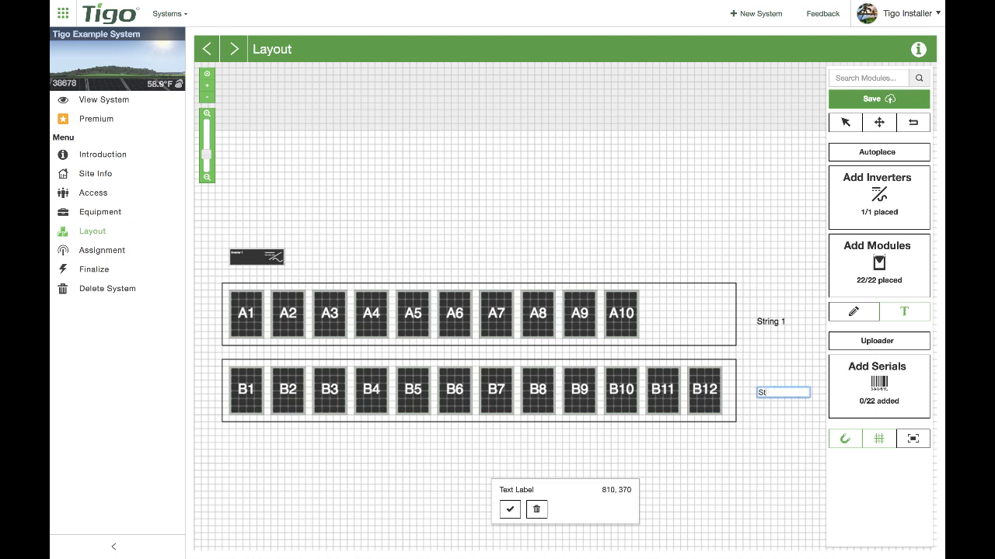
text(String 2)
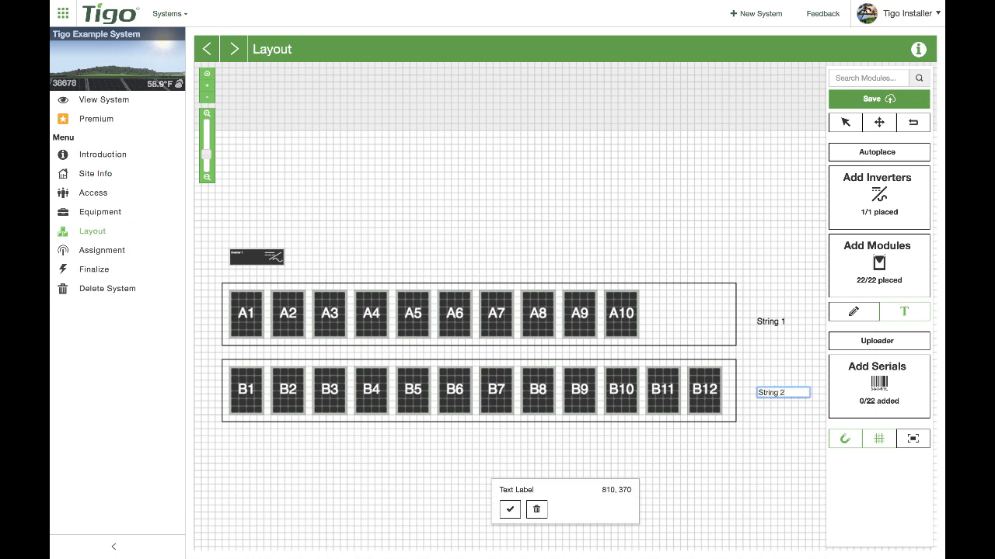
click(509, 510)
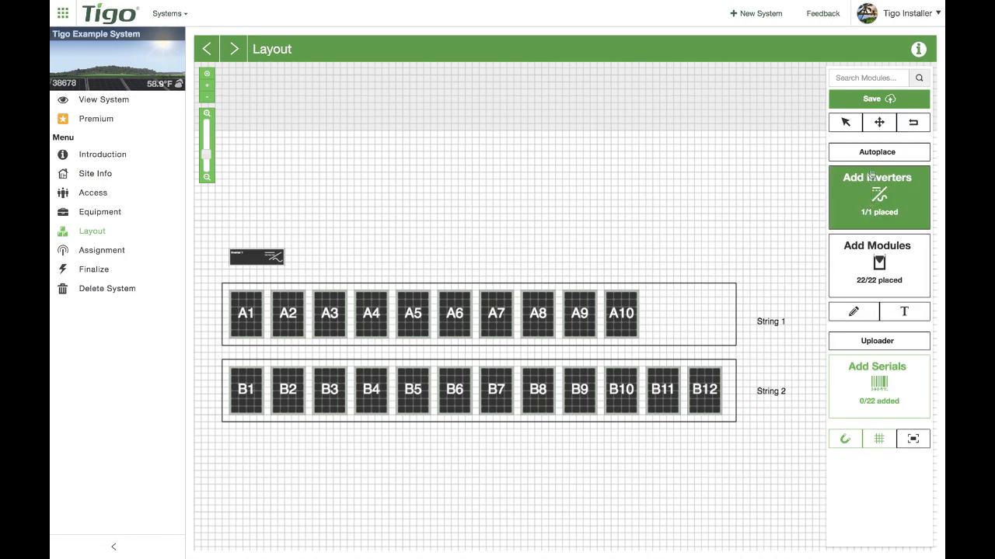
mouse_move(876, 99)
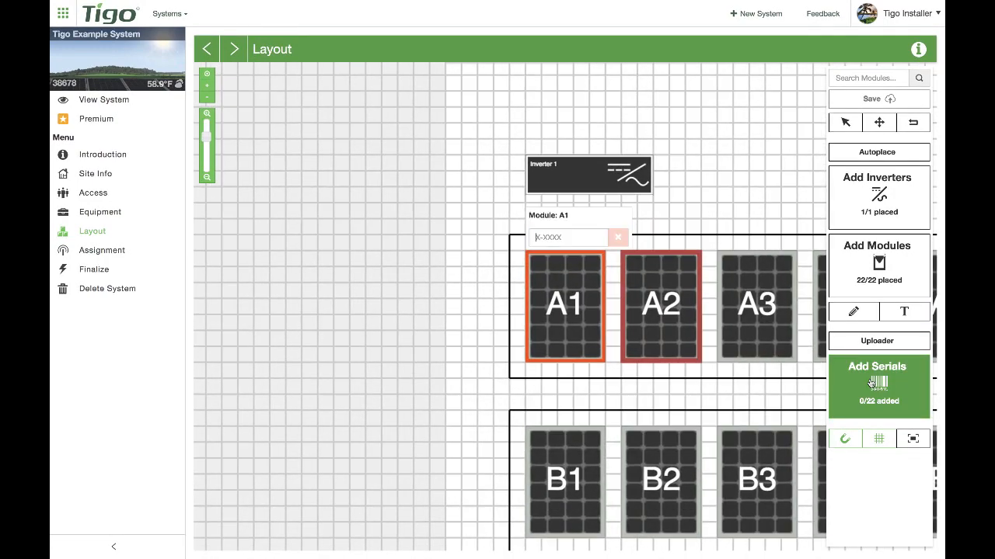
Enter serial number 4-7634J for module A1 and save it.
click(567, 236)
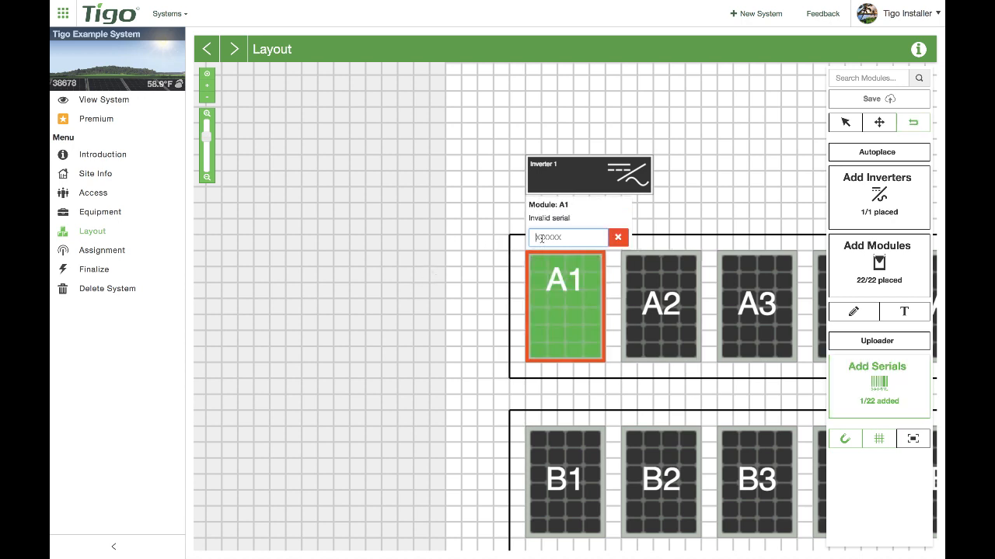
text(4)
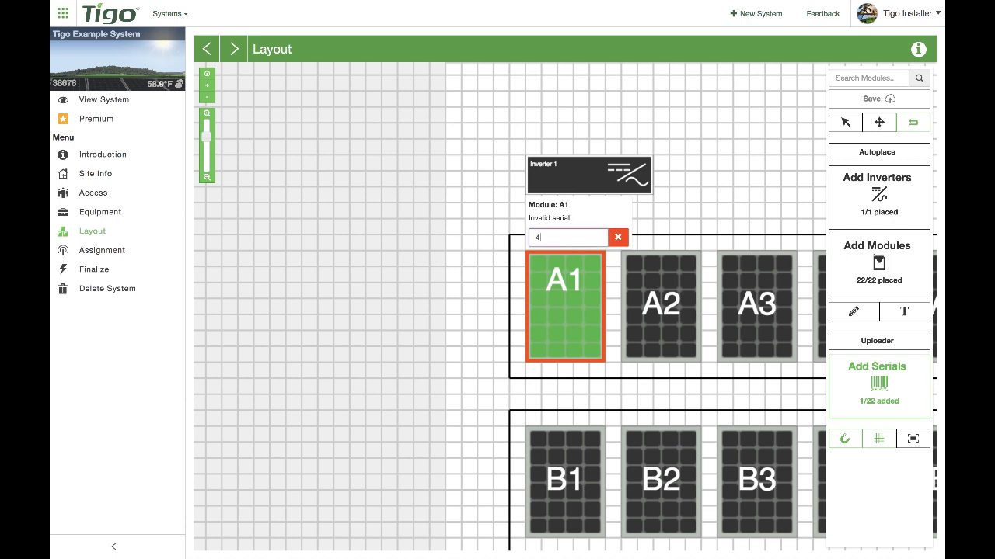
text(-76)
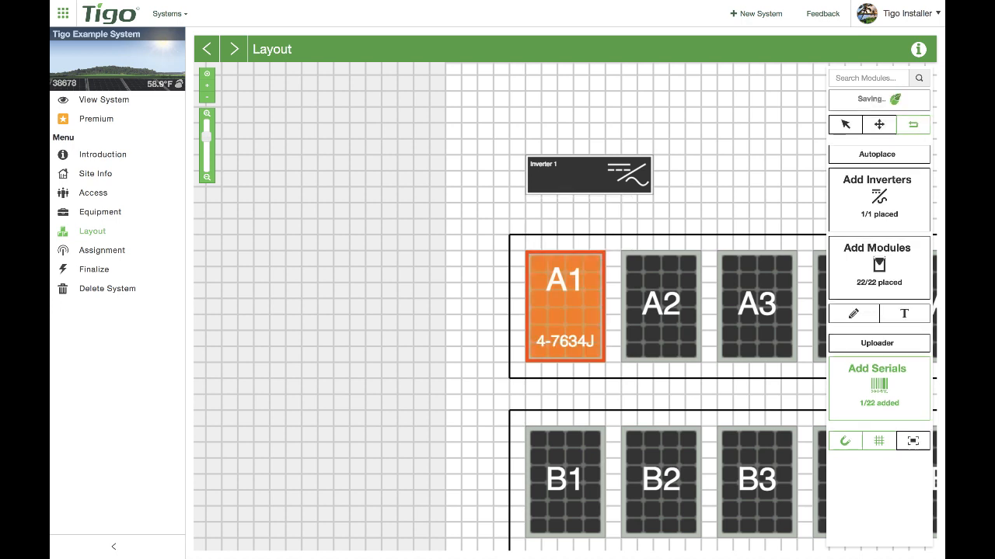
click(566, 308)
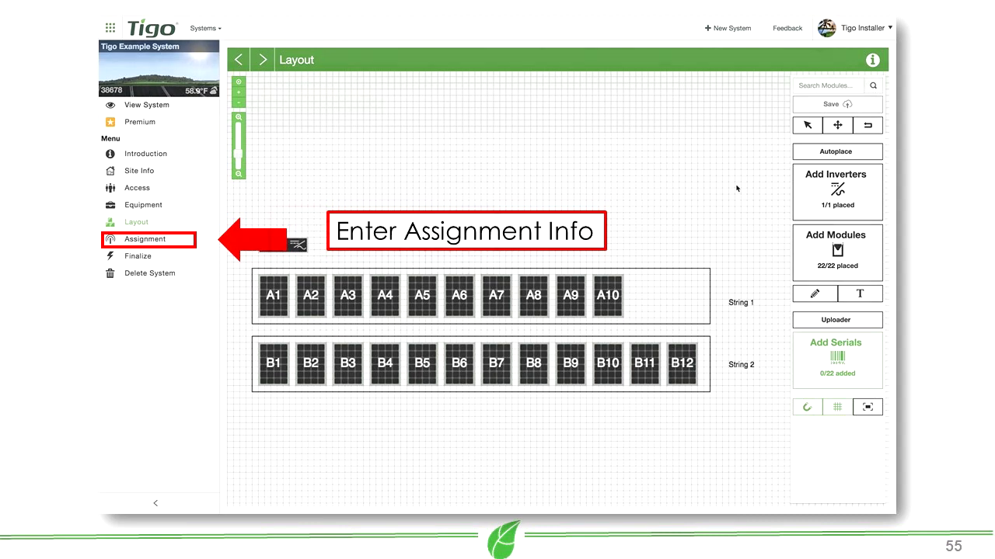
Go to the Assignment page to reassign strings to the inverter.
click(145, 240)
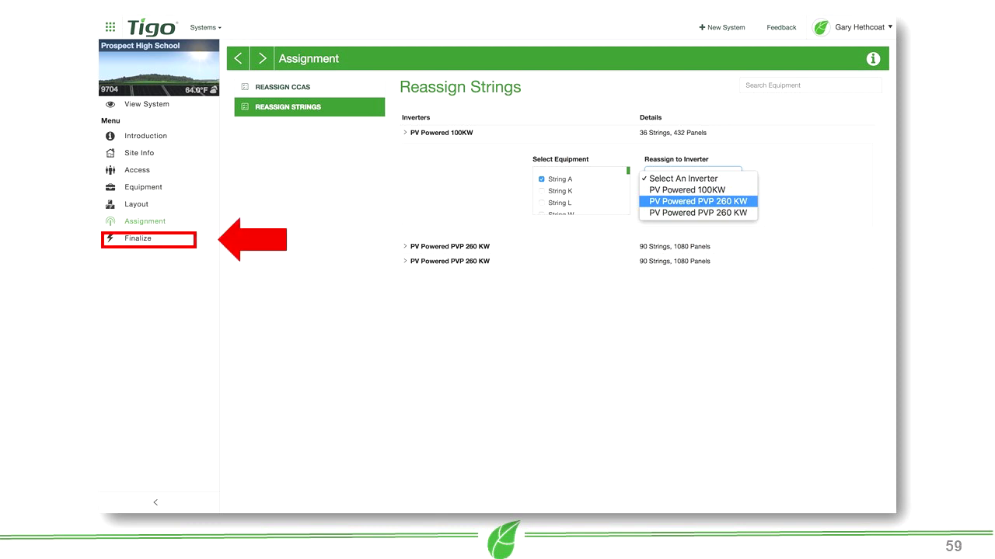
Finalize the system, review the Readiness checks and end on the Completion page.
click(137, 240)
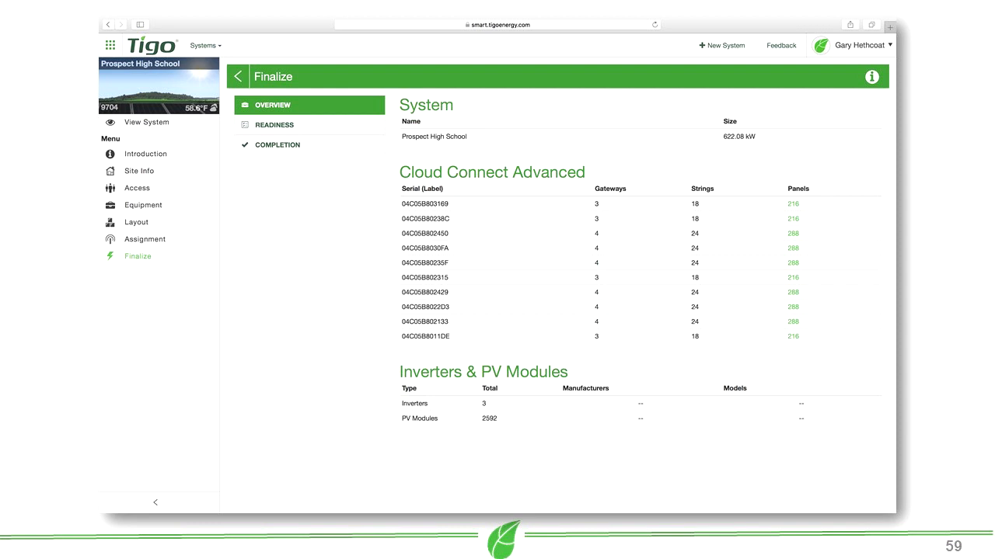
click(273, 124)
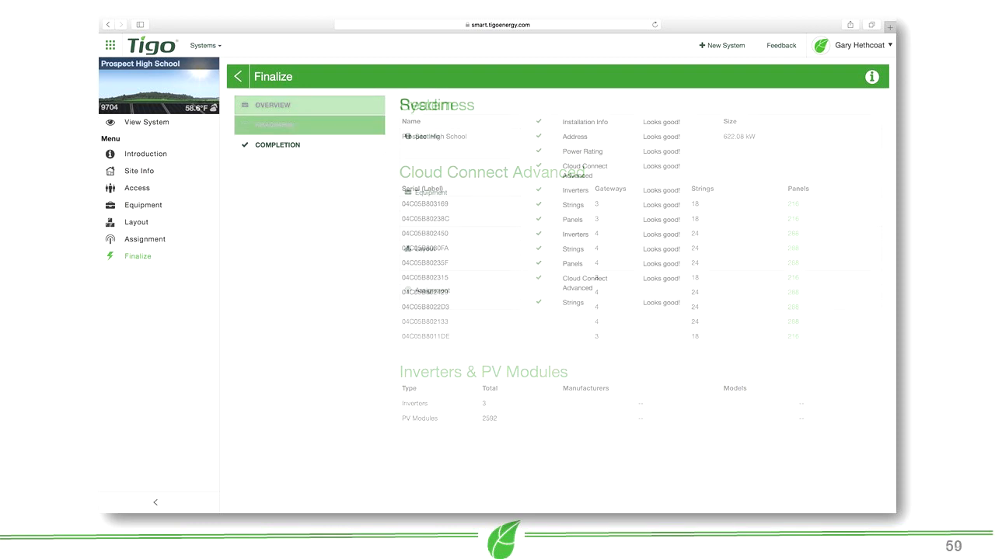
click(273, 124)
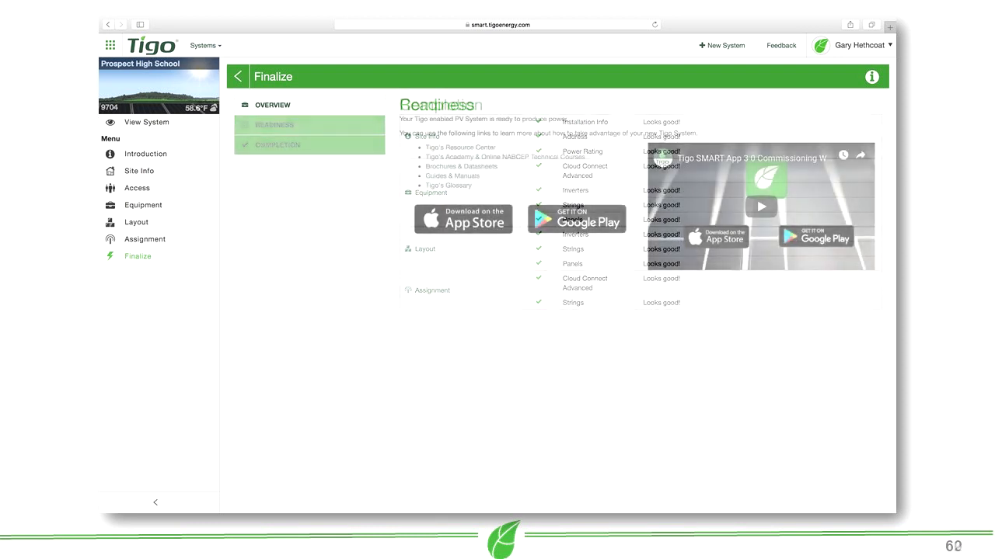
click(276, 145)
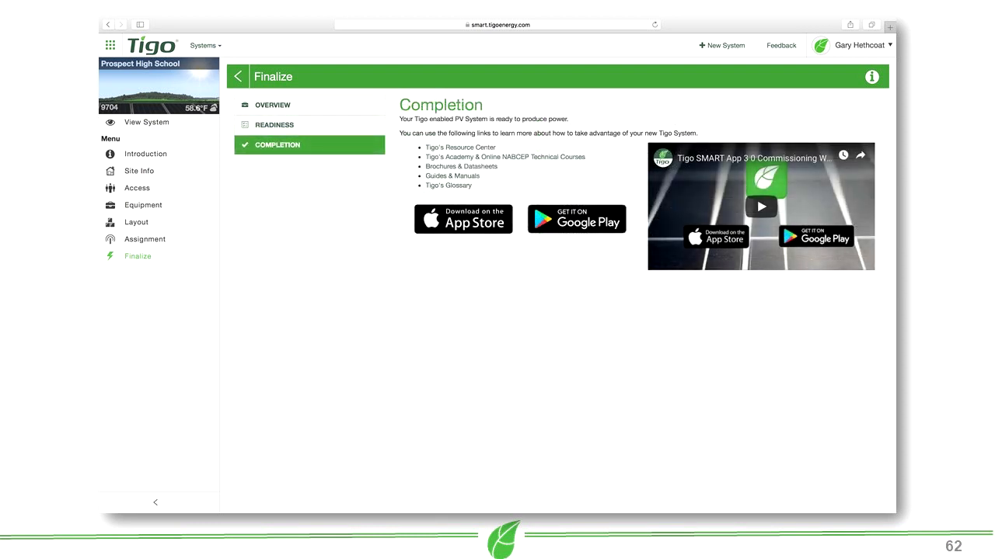